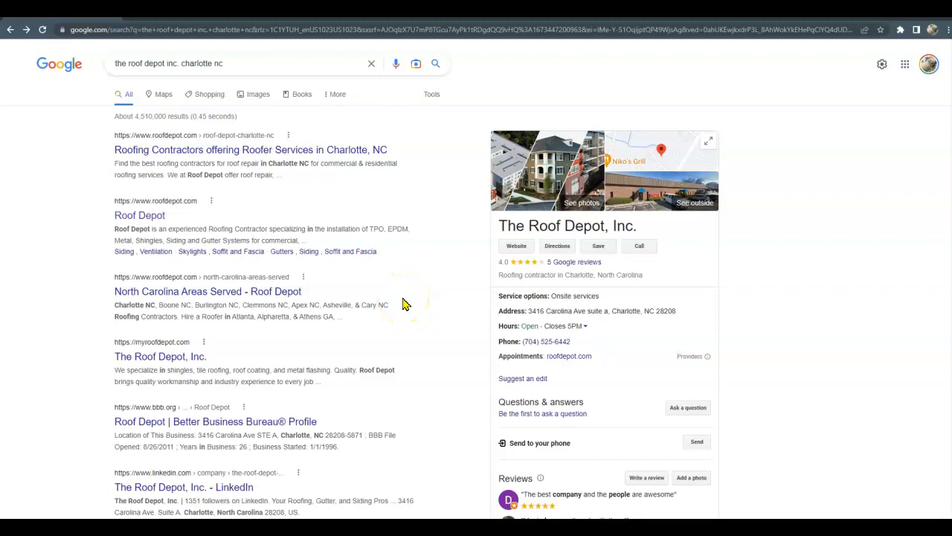
Expand The Roof Depot, Inc.'s full Google profile description, then visit its website.
scroll("down", 3)
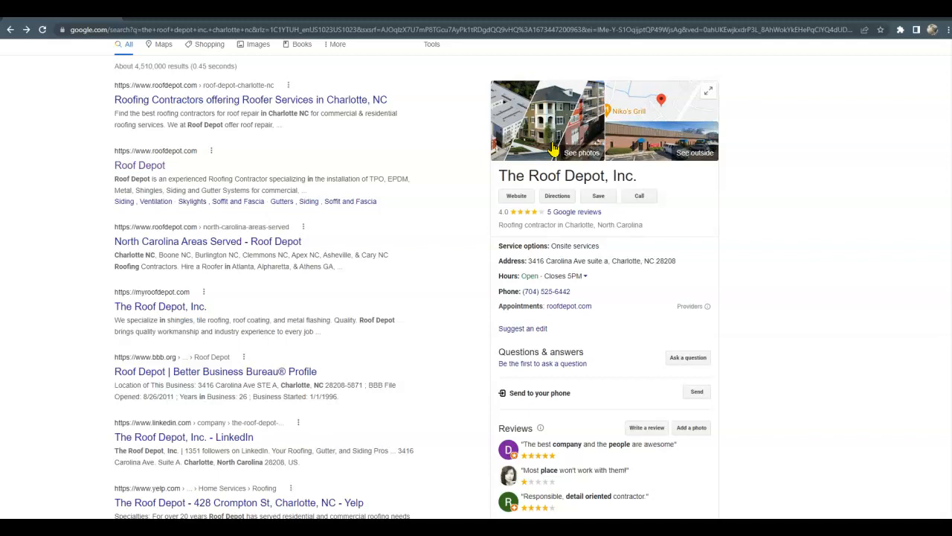
mouse_move(554, 145)
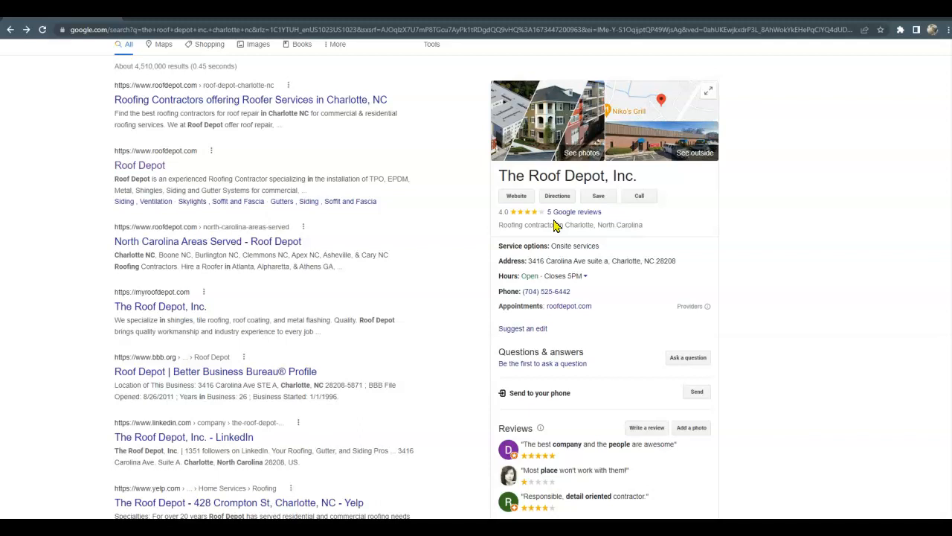
scroll("down", 3)
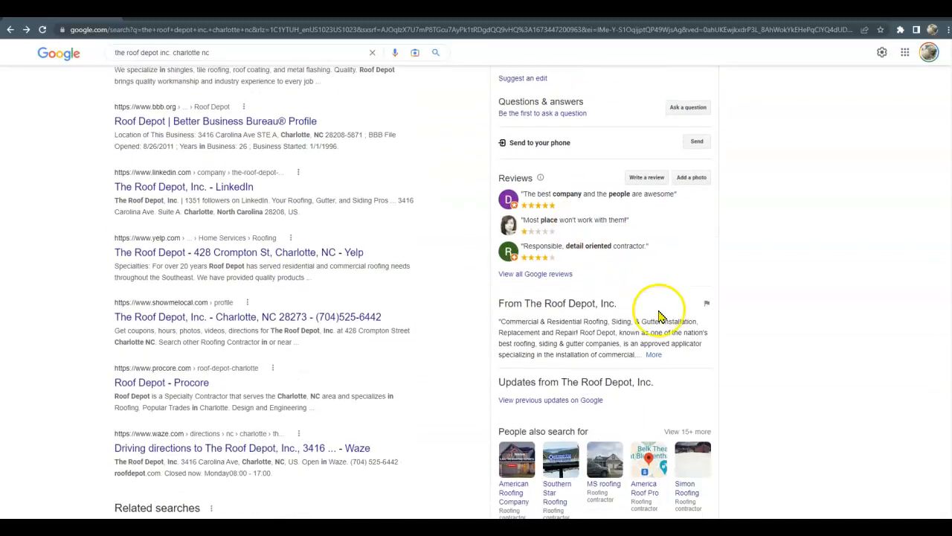
left_click(653, 354)
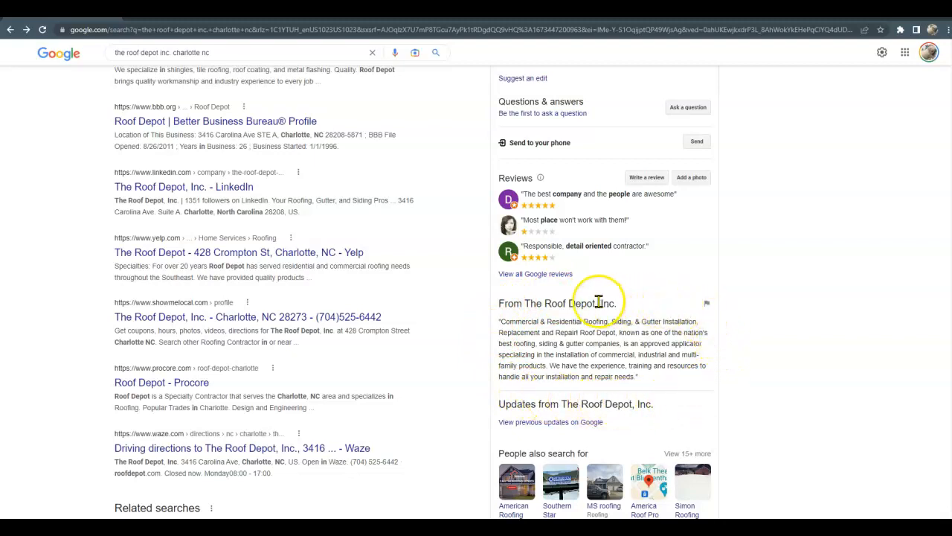
scroll("up", 3)
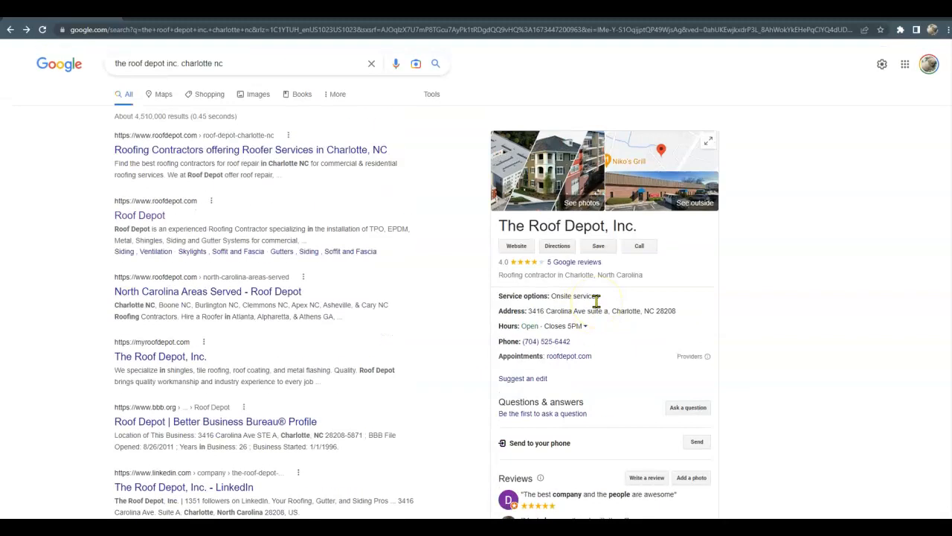
left_click(516, 245)
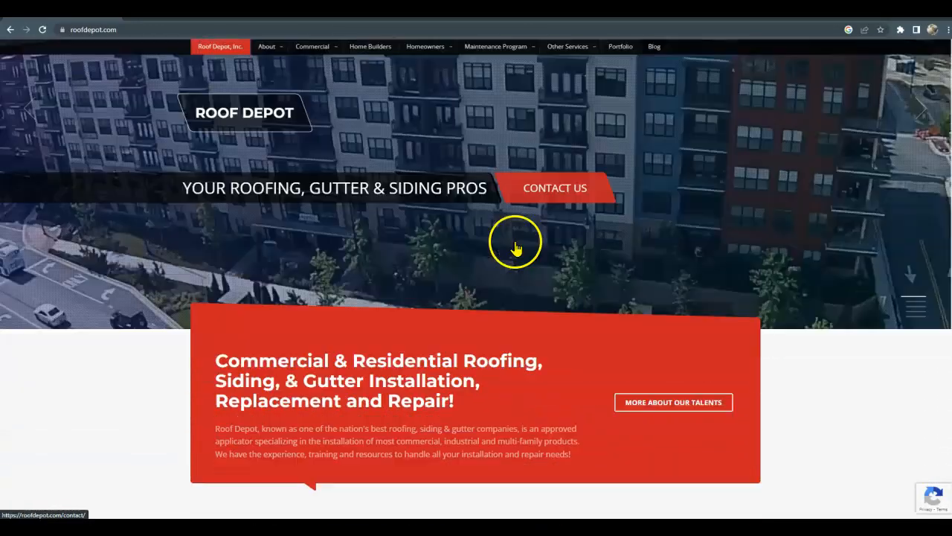
Scroll roofdepot.com's homepage past services, testimonials and the projects map to the about text.
scroll("down", 3)
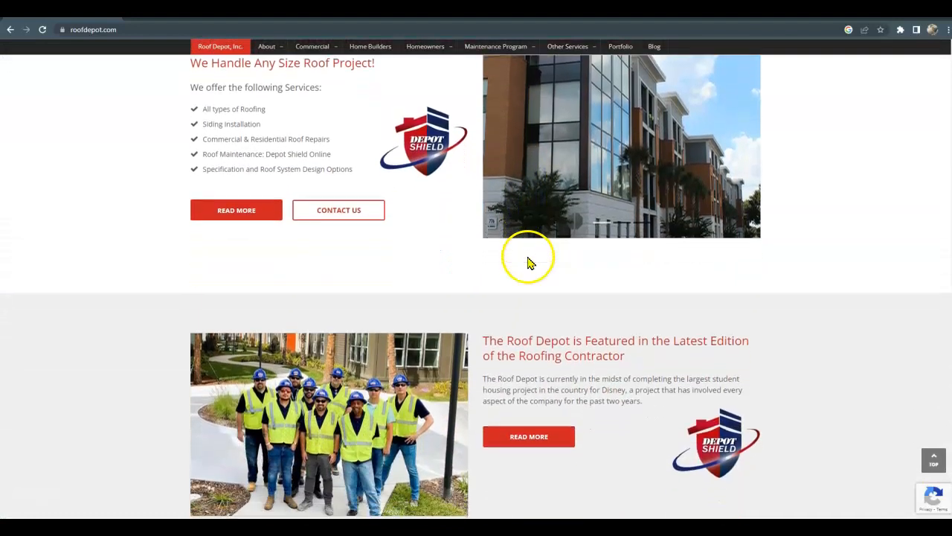
scroll("down", 3)
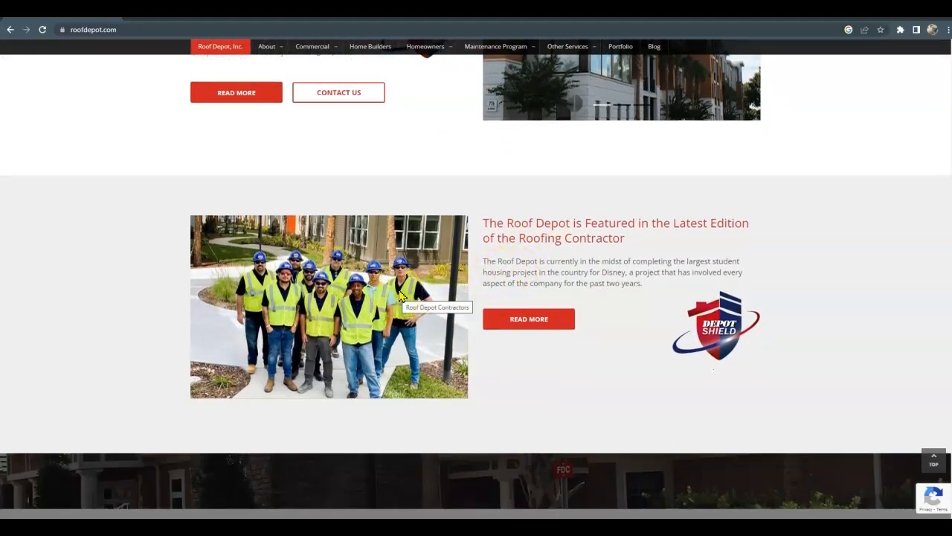
scroll("down", 3)
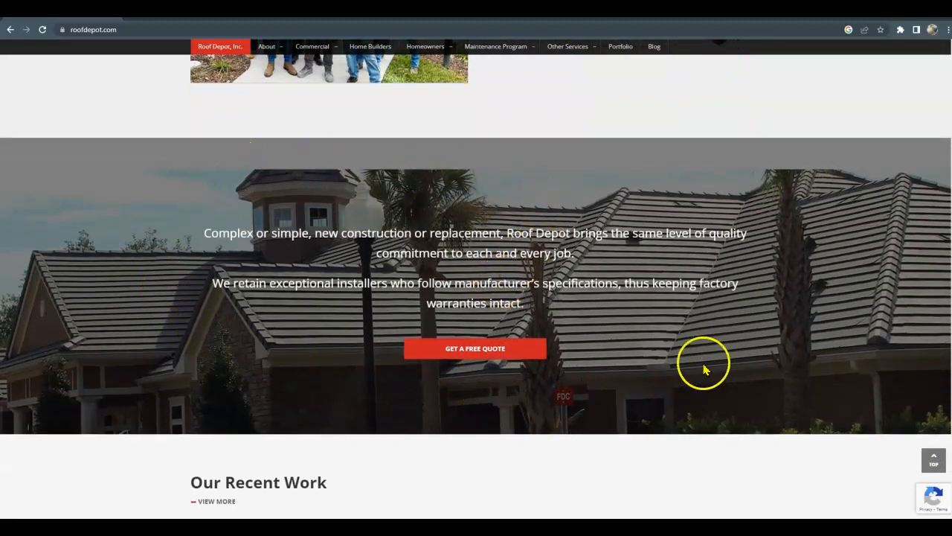
scroll("down", 3)
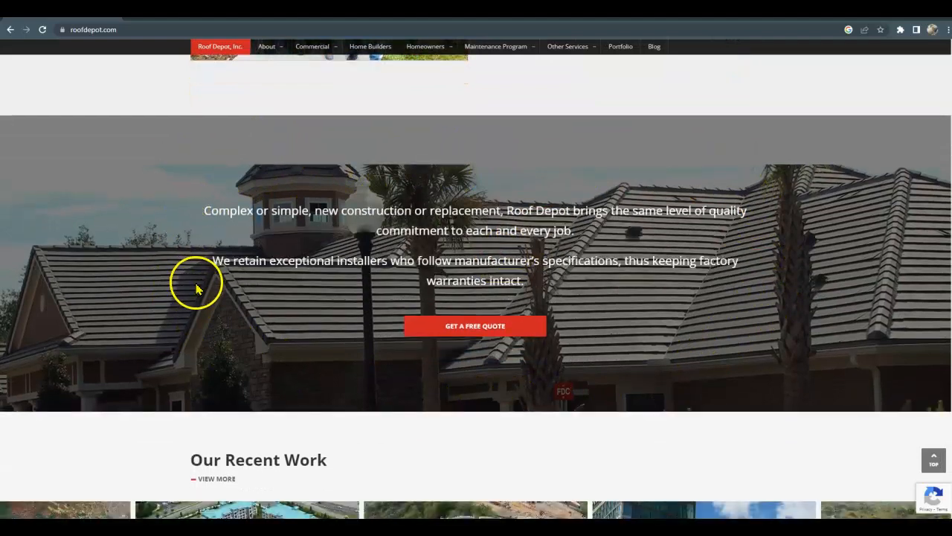
scroll("down", 3)
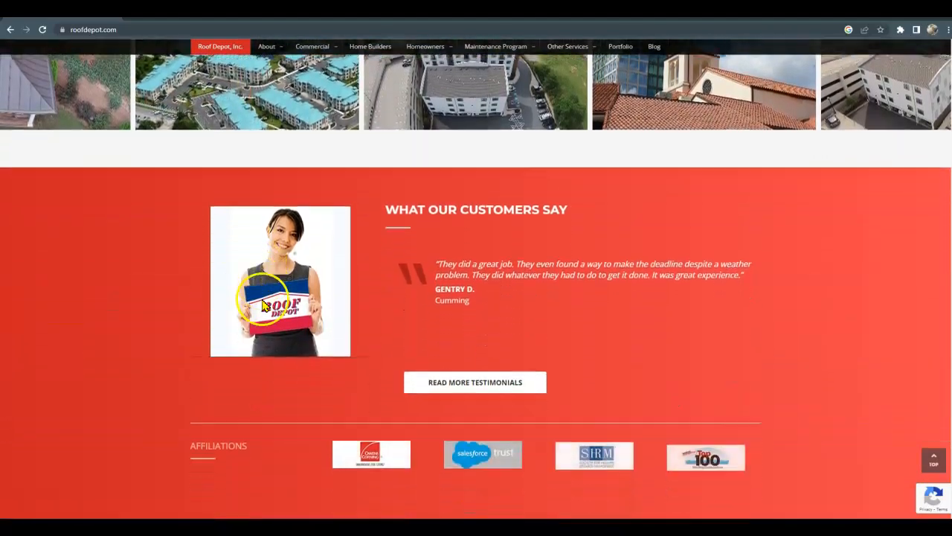
scroll("down", 3)
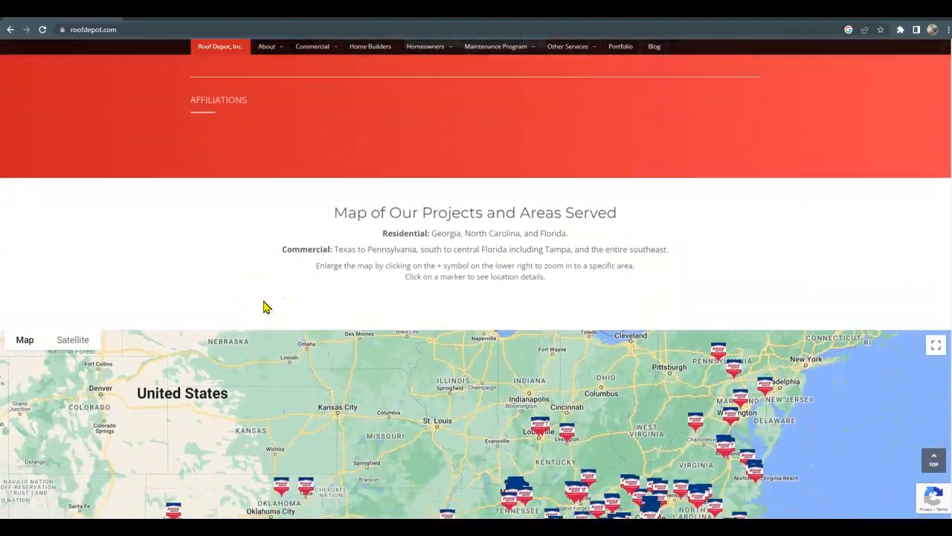
scroll("down", 3)
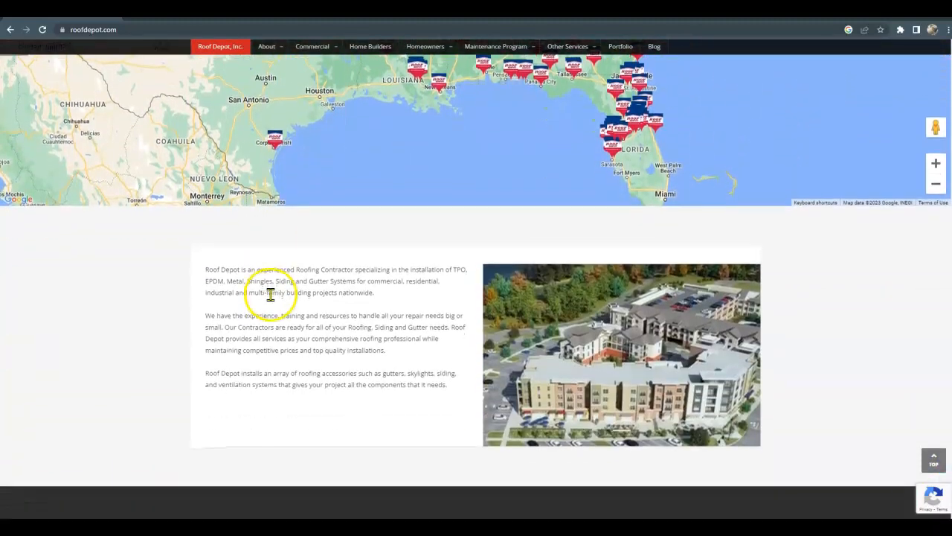
scroll("down", 3)
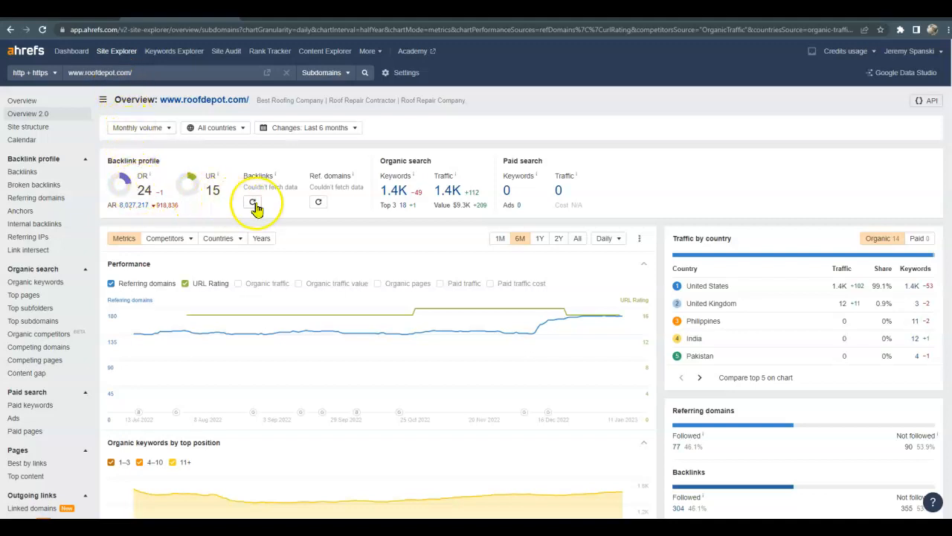
Retry loading roofdepot.com's backlink and referring-domain counts in the Overview 2.0 backlink profile.
left_click(256, 202)
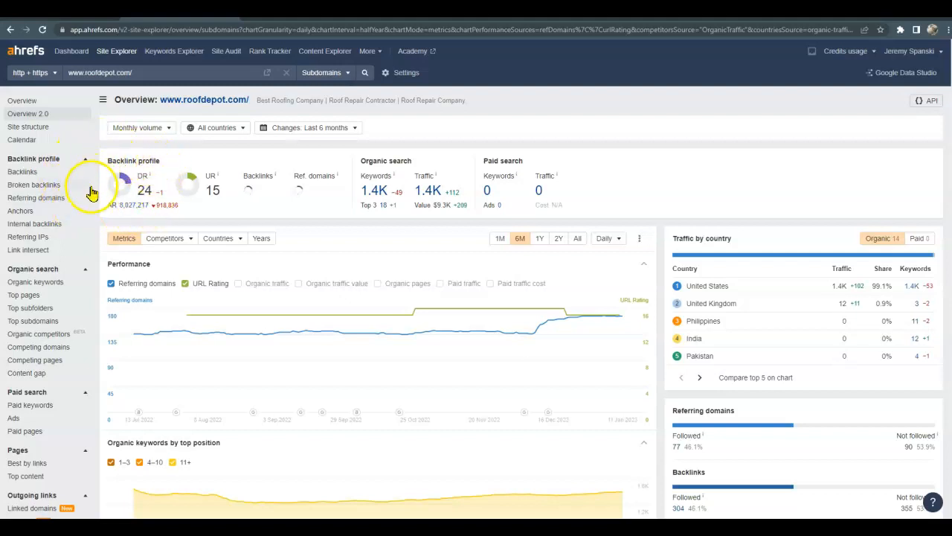
mouse_move(146, 177)
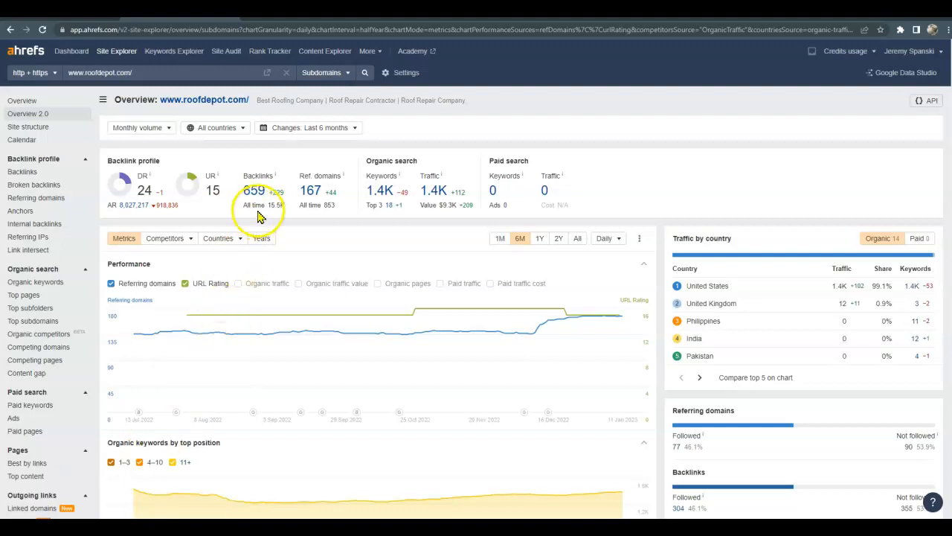
mouse_move(236, 162)
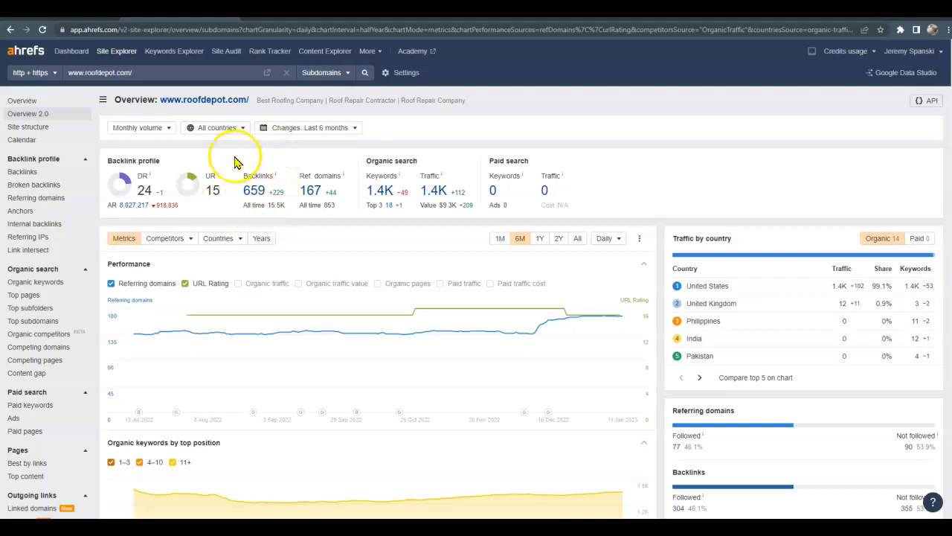
mouse_move(344, 204)
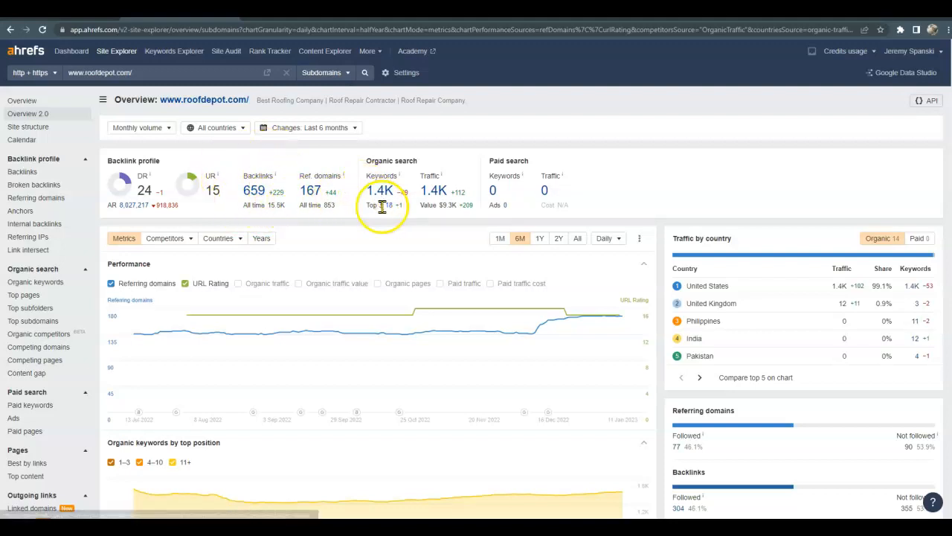
mouse_move(439, 205)
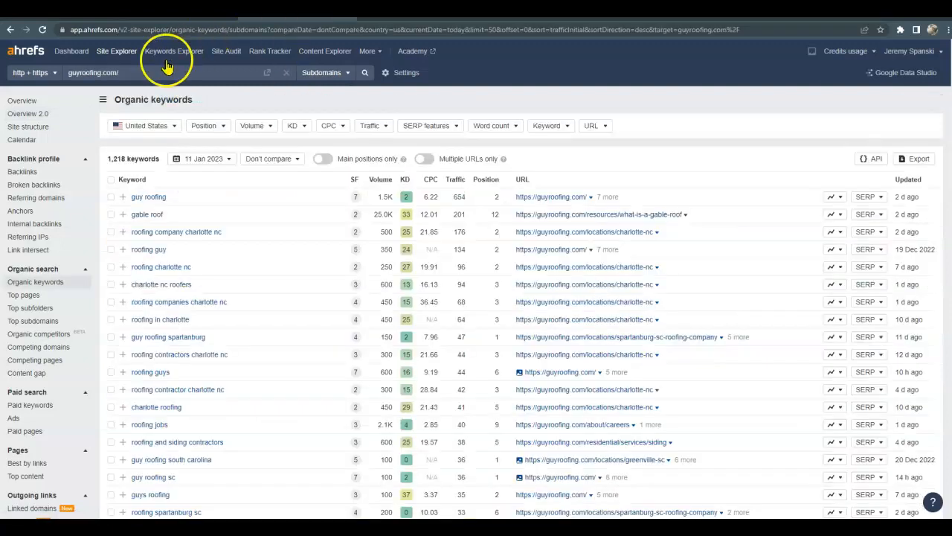
Go back to guyroofing.com's Site Explorer Overview 2.0 page.
left_click(10, 30)
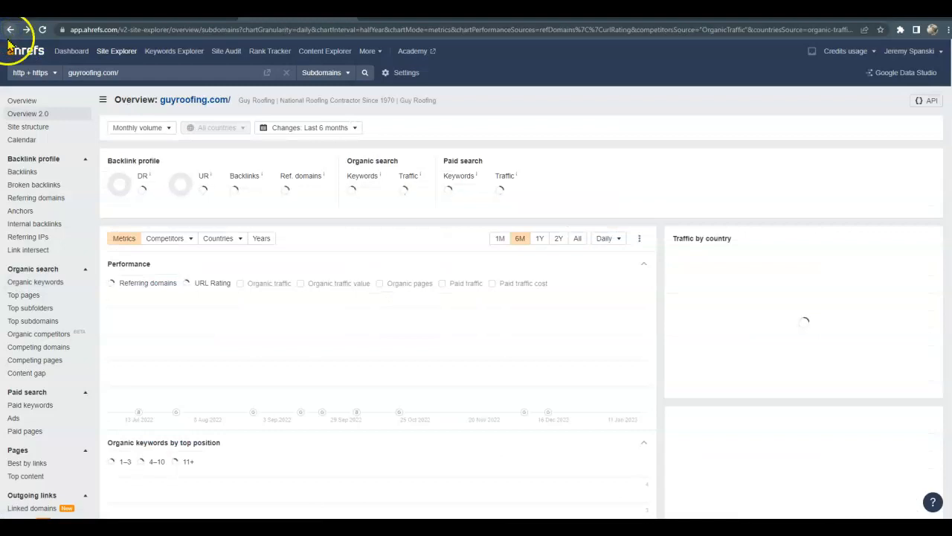
mouse_move(32, 507)
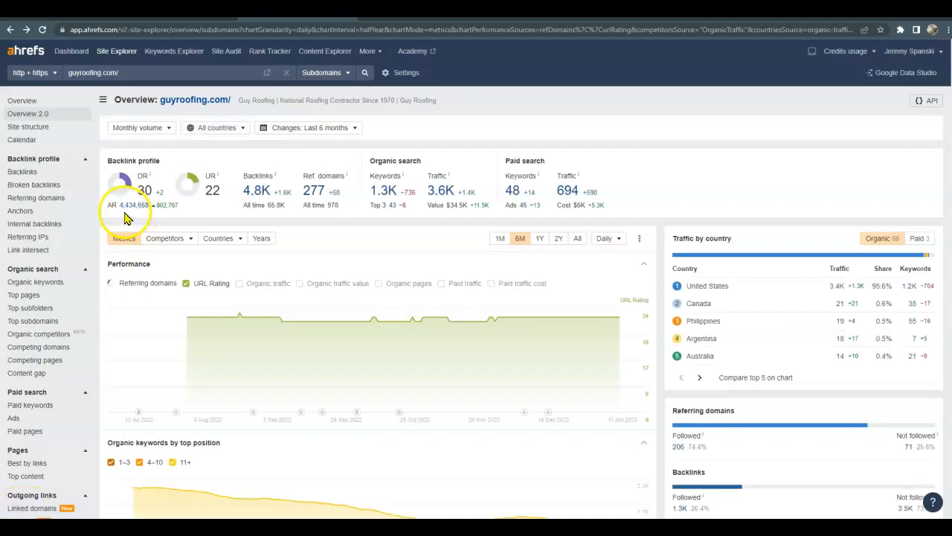
mouse_move(192, 223)
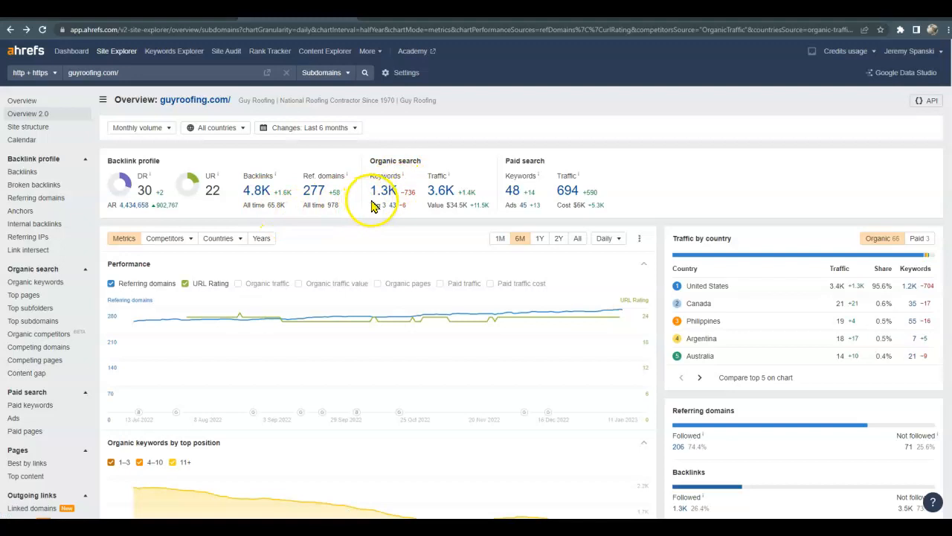
mouse_move(461, 182)
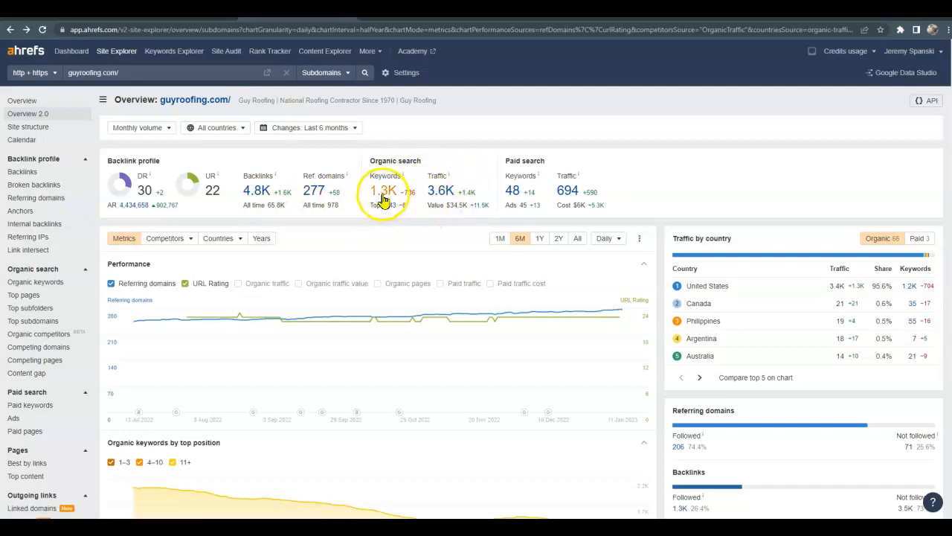
Open guyroofing.com's 1.3K Organic keywords report and scroll through the keyword table.
left_click(385, 192)
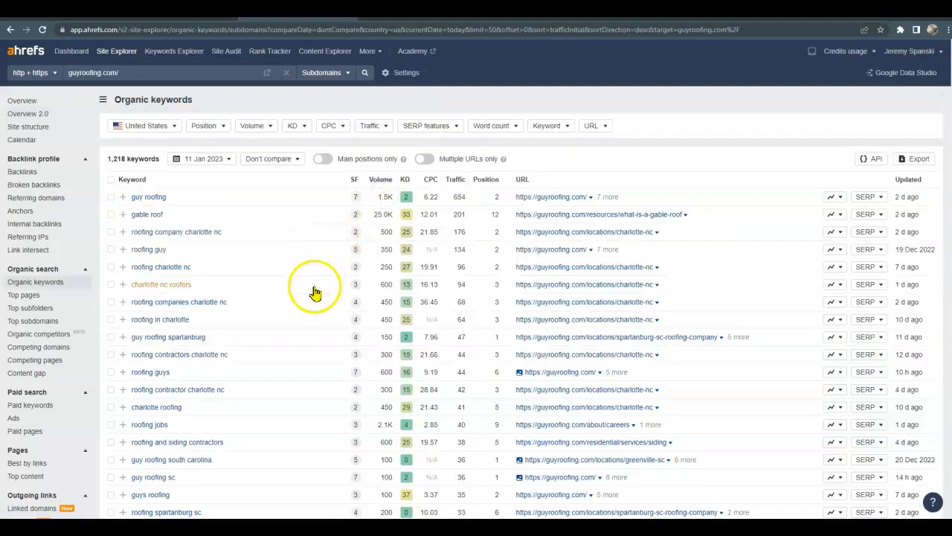
scroll("down", 3)
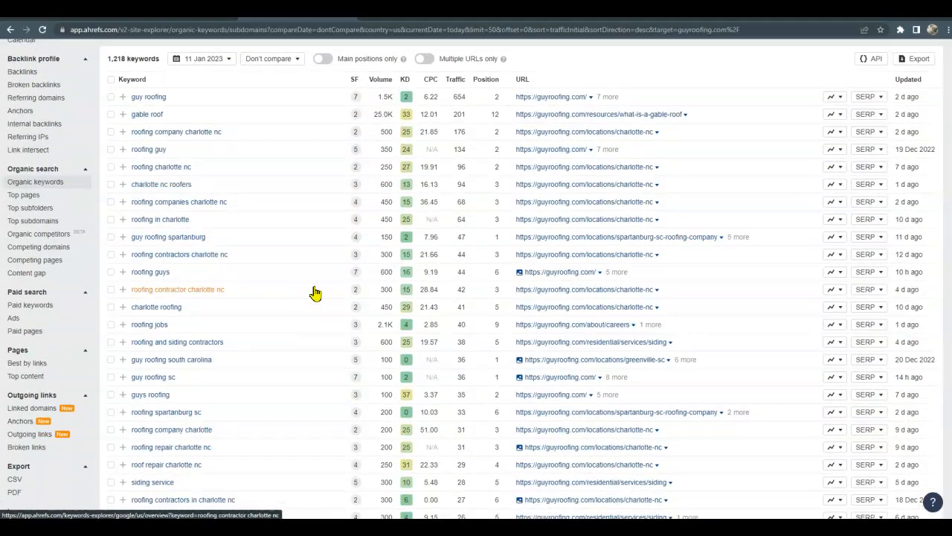
scroll("down", 3)
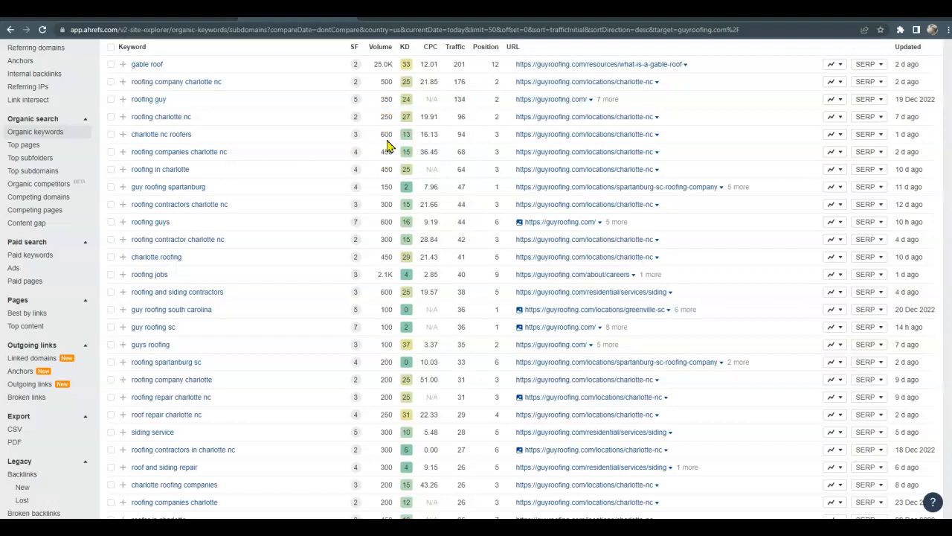
mouse_move(388, 145)
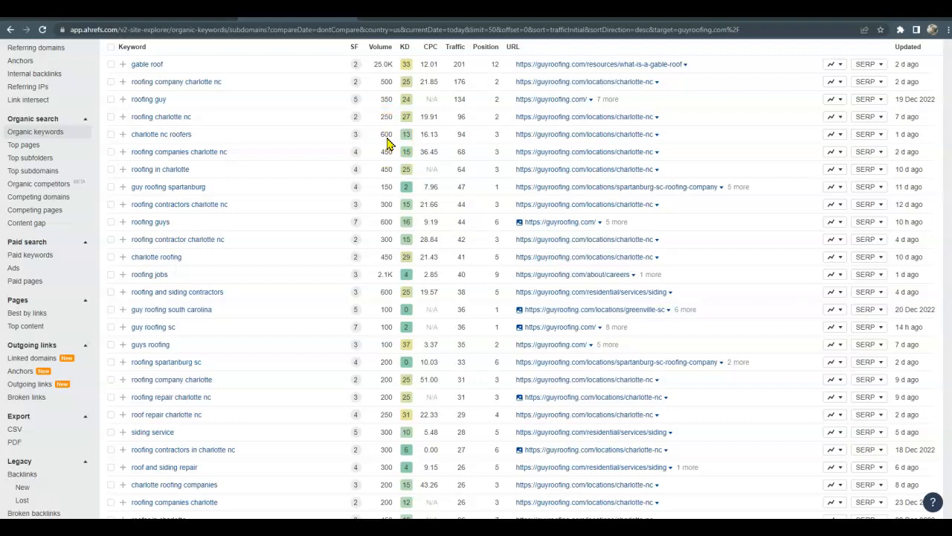
mouse_move(404, 56)
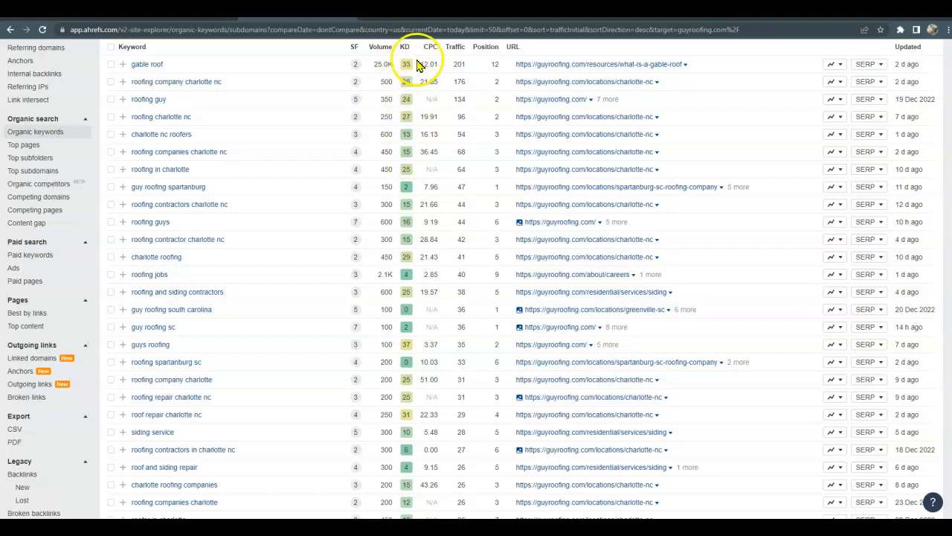
mouse_move(435, 92)
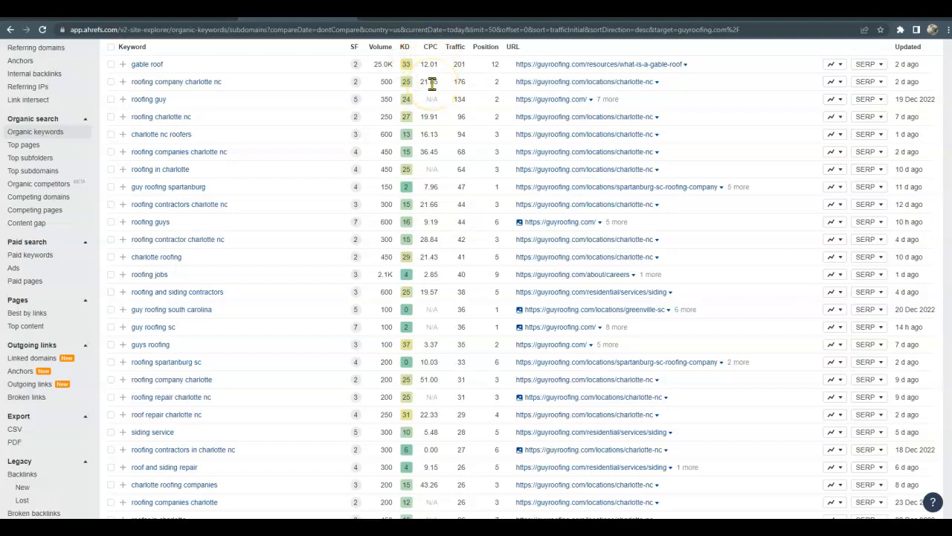
mouse_move(407, 134)
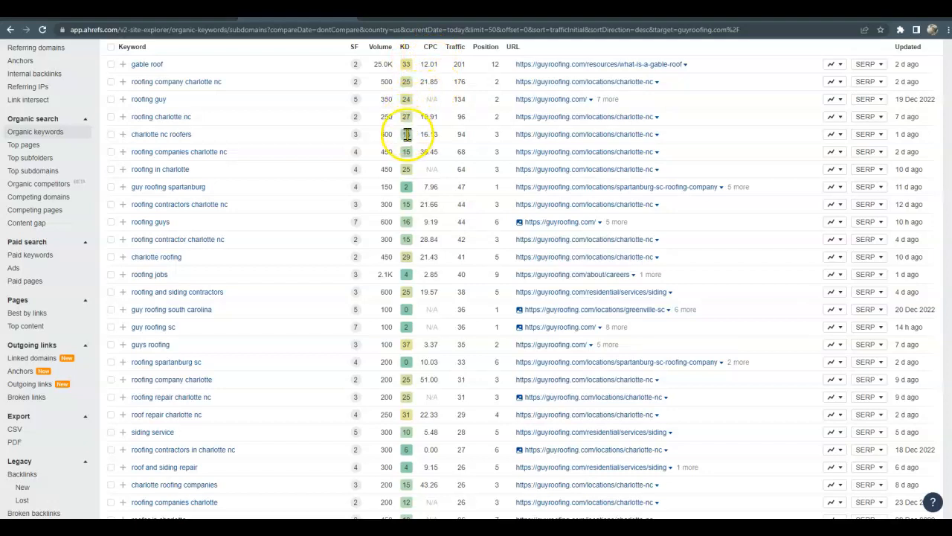
left_click(407, 47)
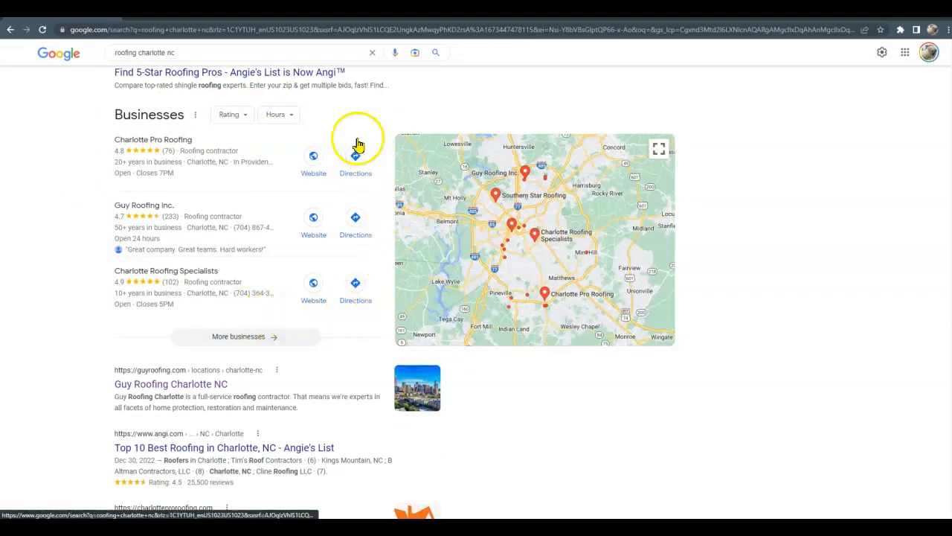
mouse_move(108, 212)
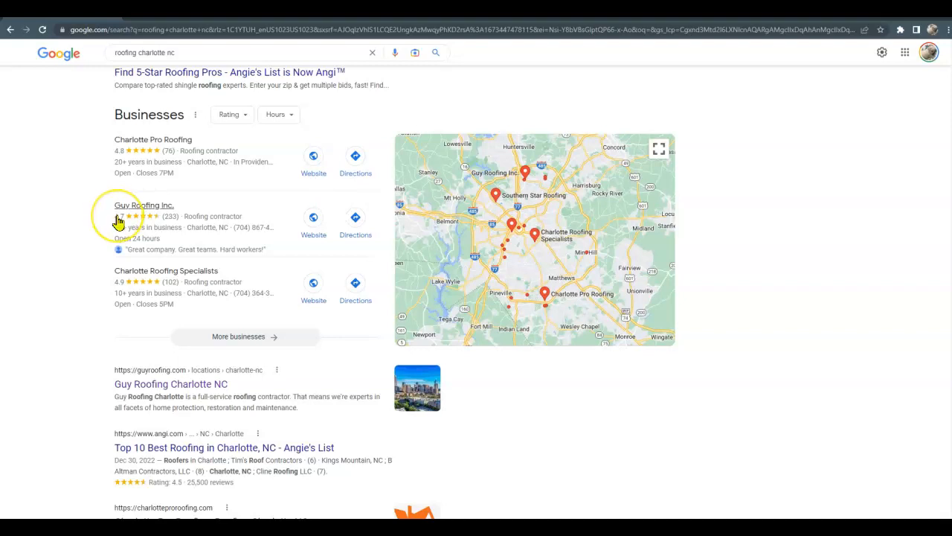
Scroll past the Businesses map pack to the organic 'roofing charlotte nc' listings.
scroll("down", 3)
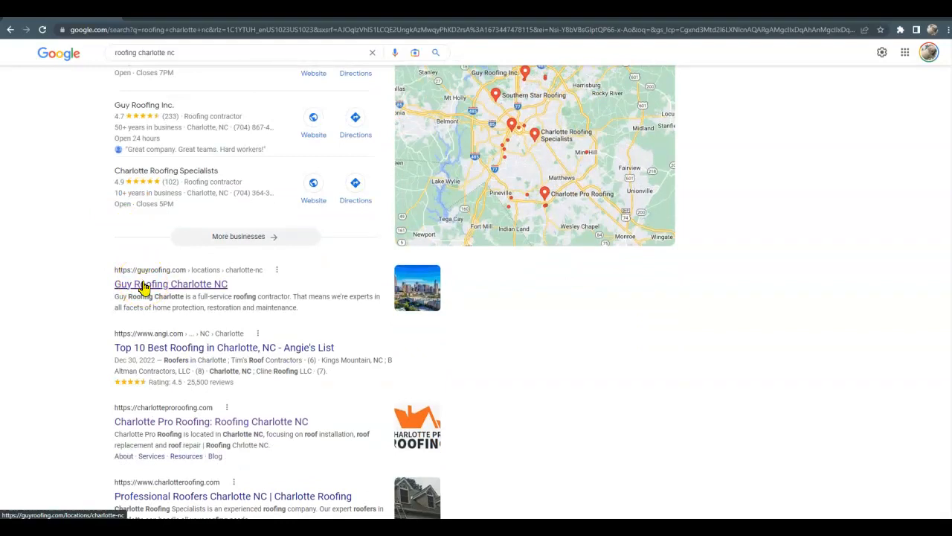
scroll("down", 3)
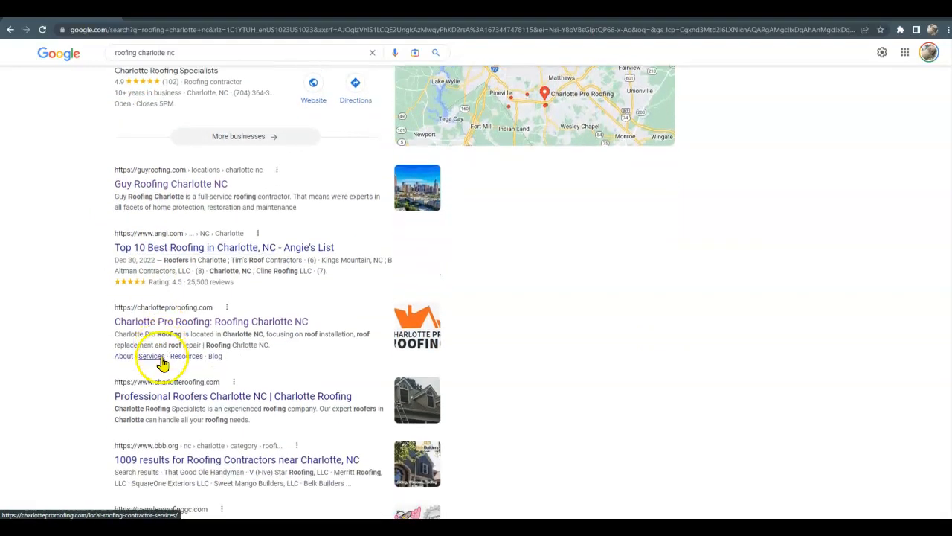
scroll("down", 3)
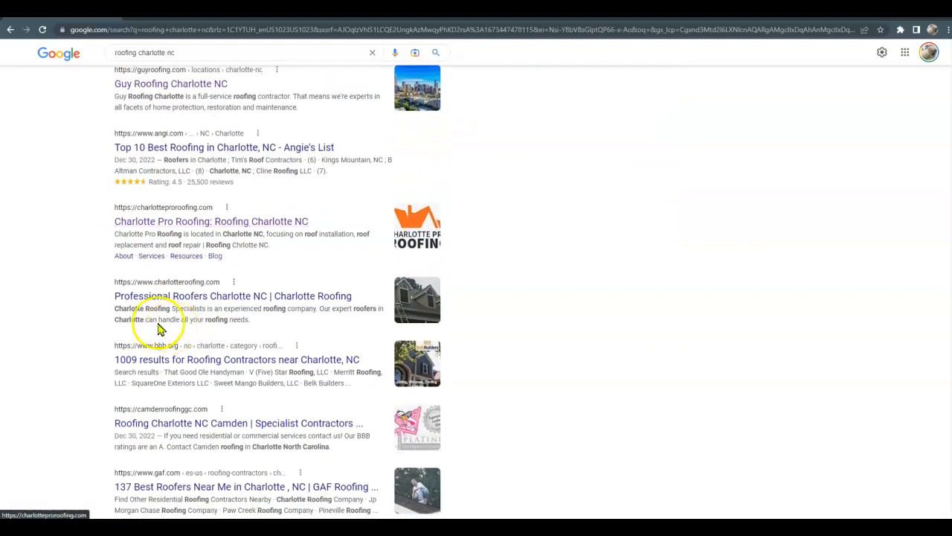
mouse_move(82, 316)
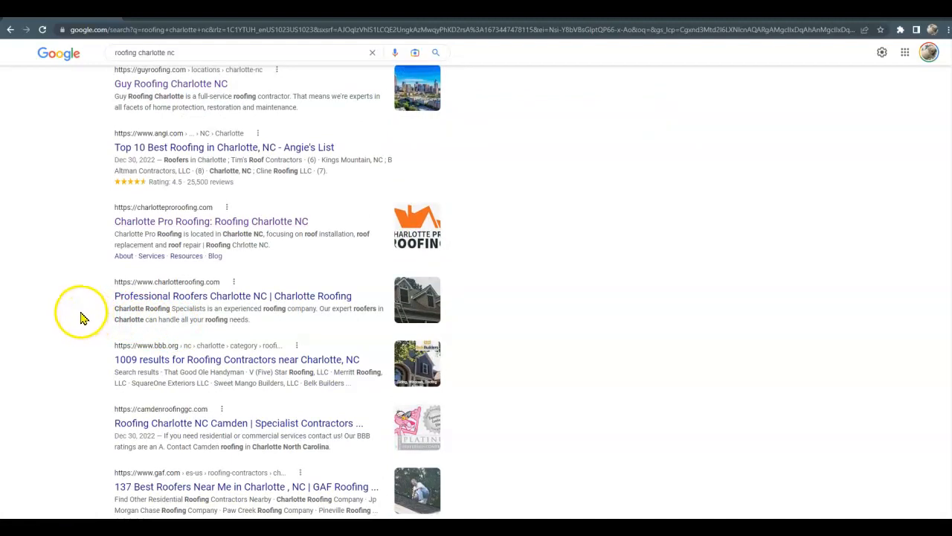